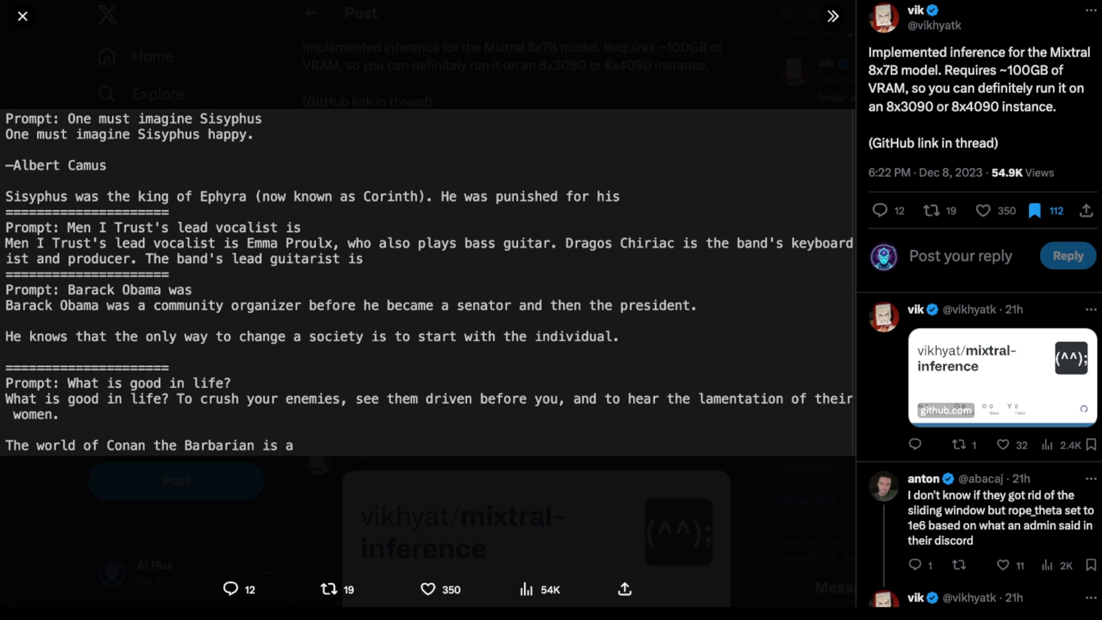
- Close the enlarged terminal output image to return to vik's Mixtral 8x7B inference post
left_click(21, 16)
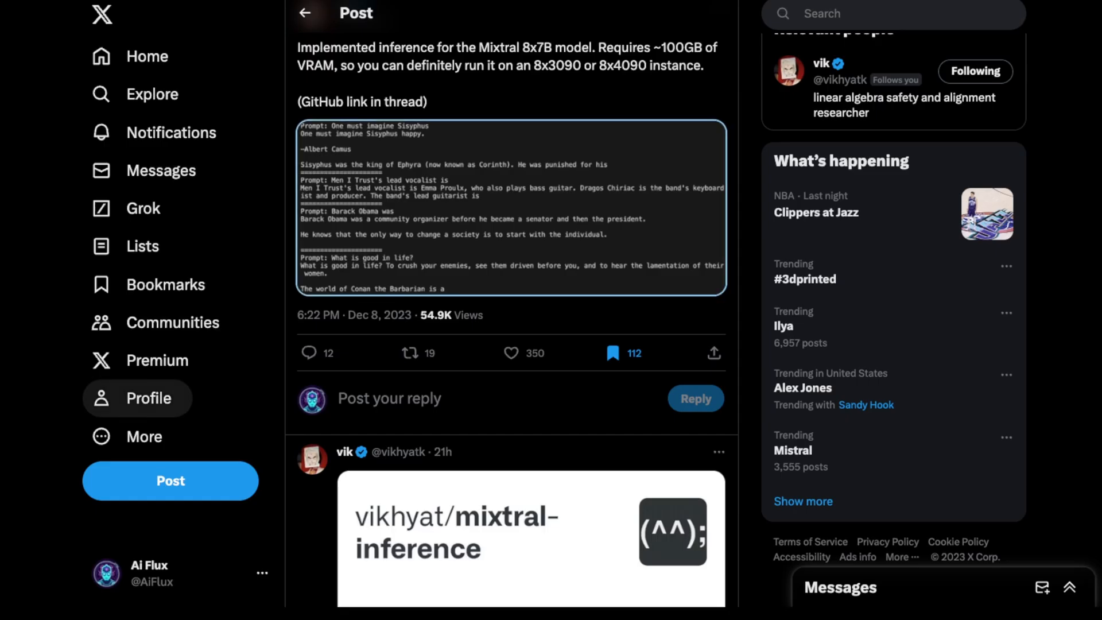
- Scroll the thread past the GitHub repo card to Anton's Mixtral 8x7B HumanEval post
scroll("down", 3)
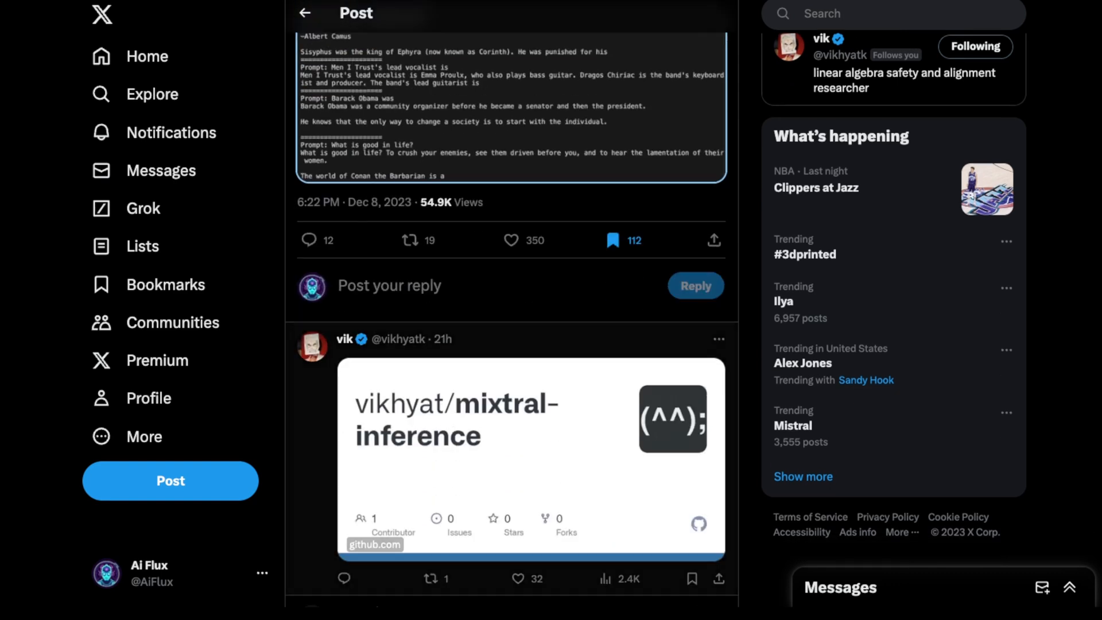
scroll("down", 3)
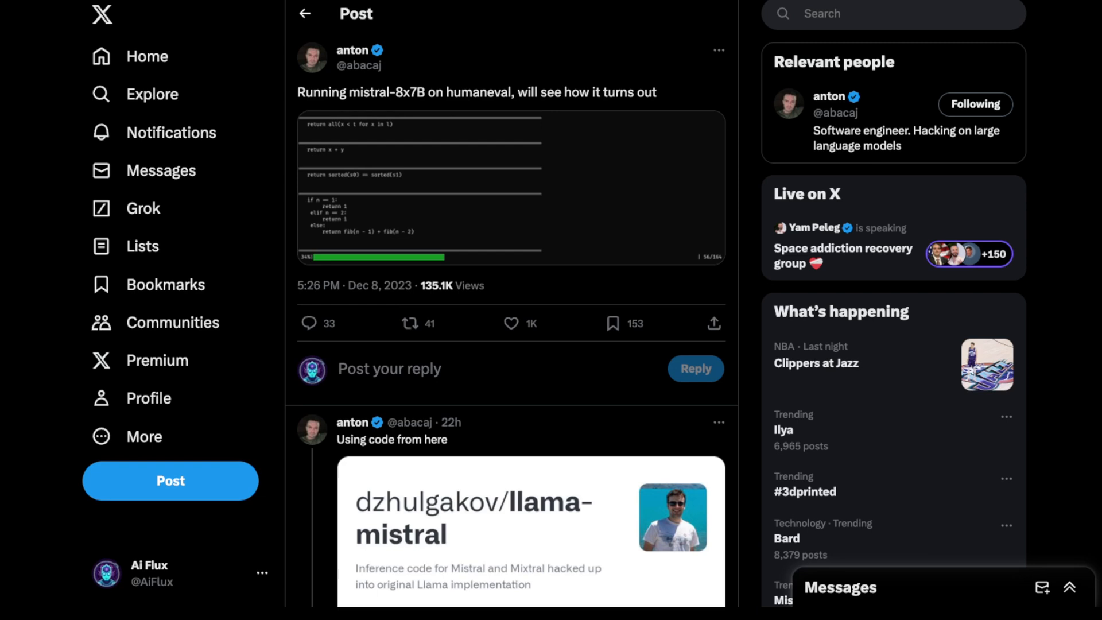
- Dismiss the humaneval progress image and scroll to the reply reporting a 33.54% HumanEval score
scroll("down", 3)
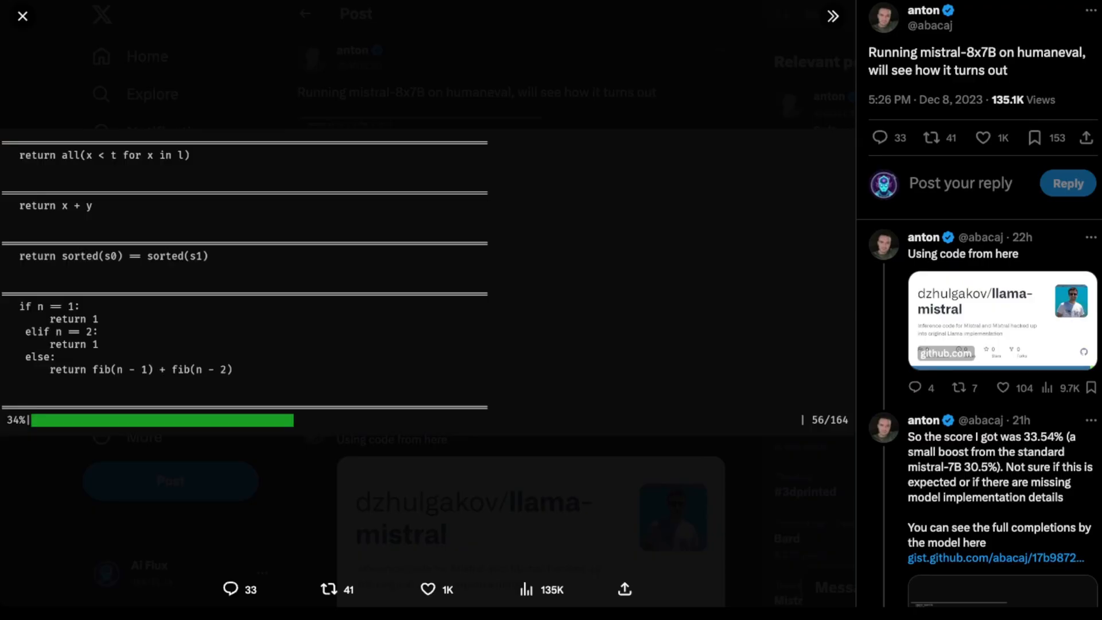
left_click(21, 16)
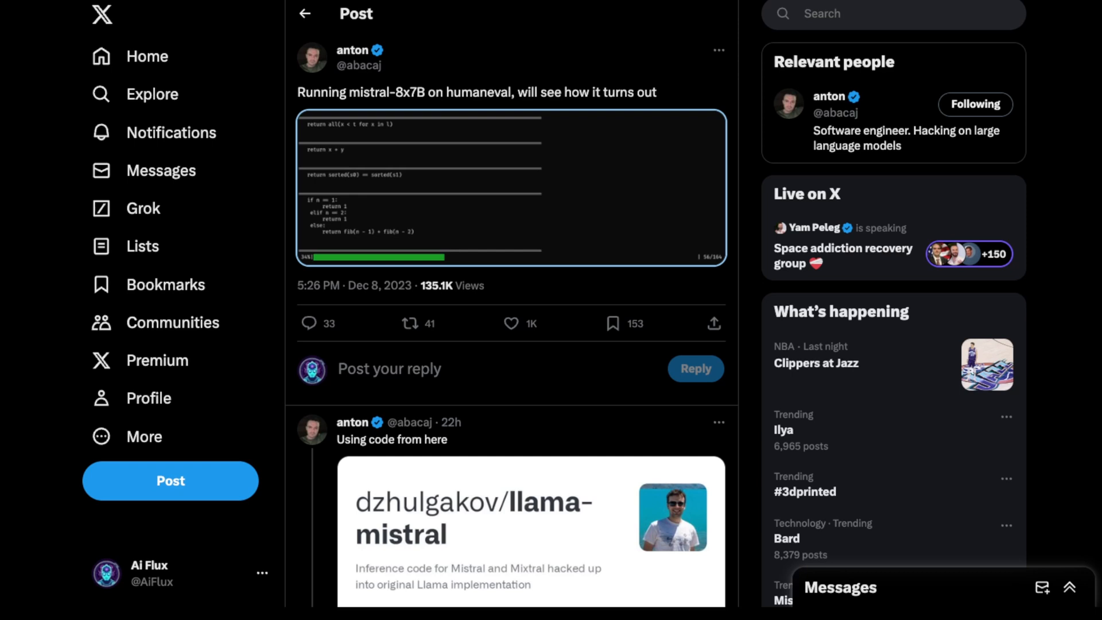
scroll("down", 3)
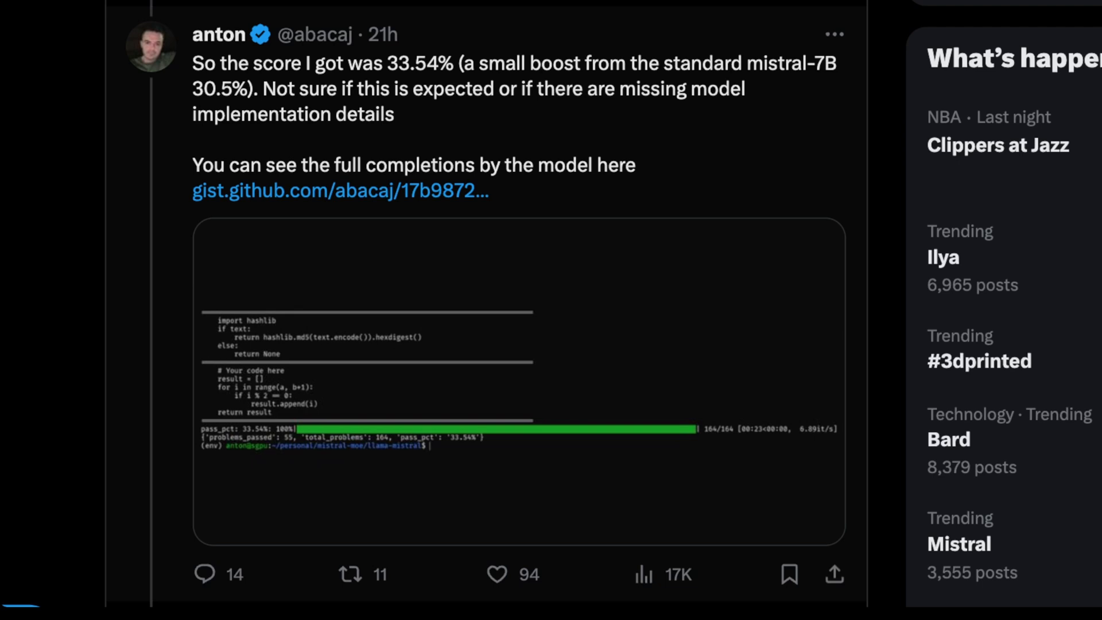
- Scroll through the replies to Anton's post reporting 50% HumanEval on a rerun, beating codellama-34B
scroll("down", 3)
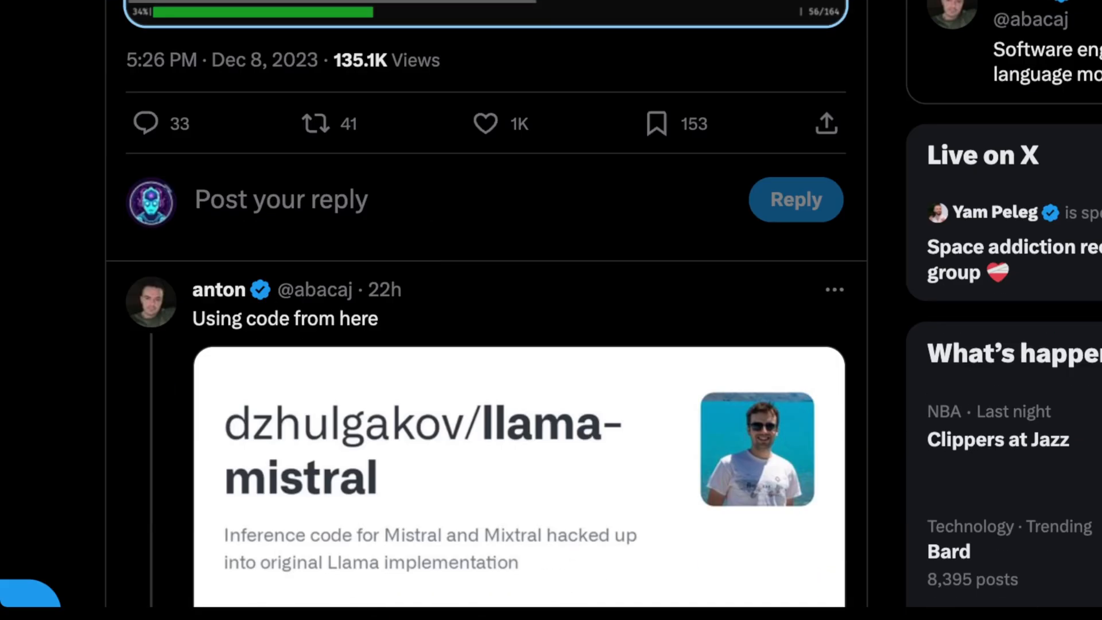
scroll("down", 3)
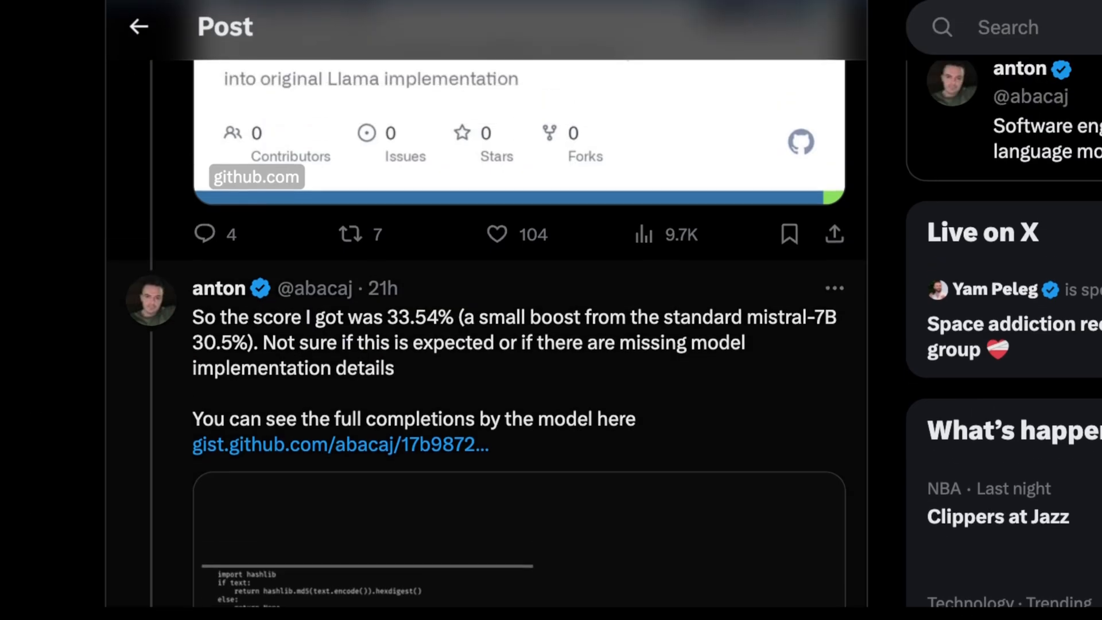
scroll("down", 3)
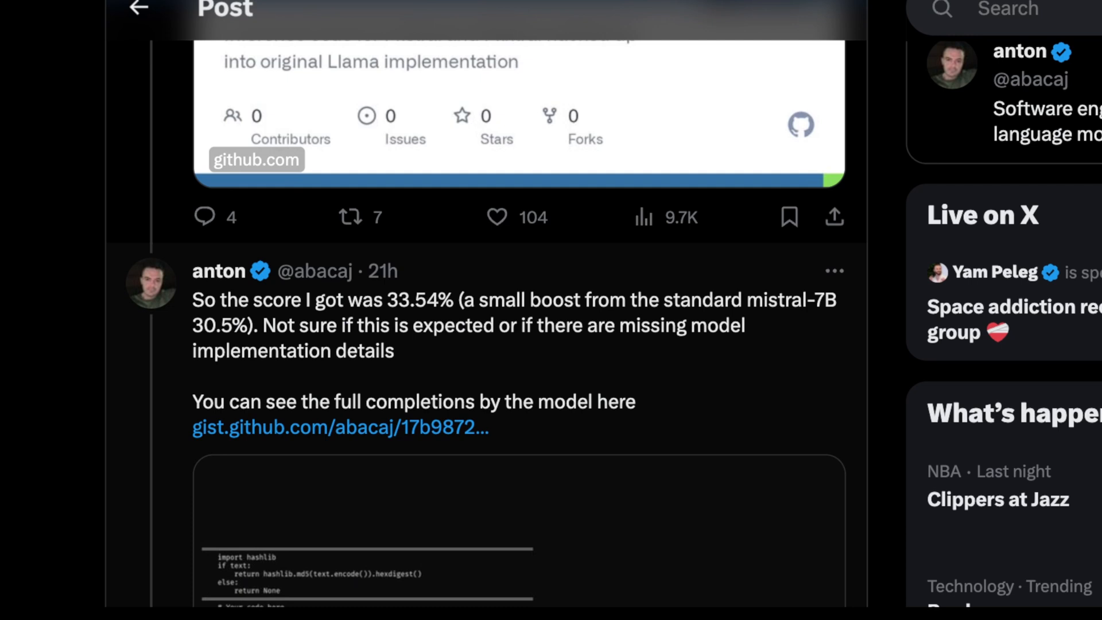
scroll("down", 3)
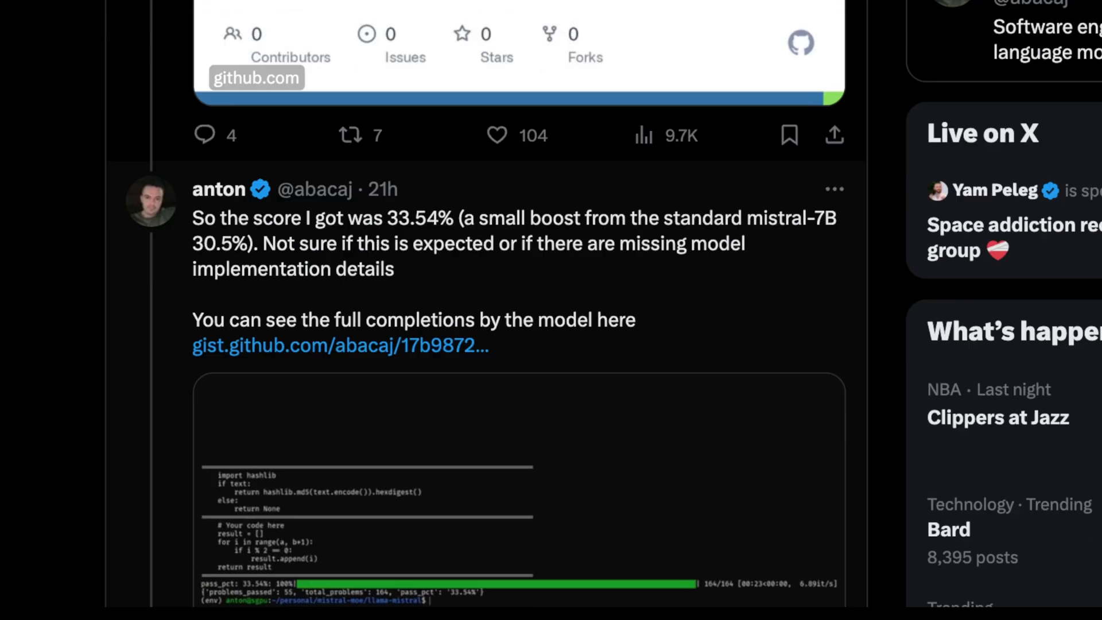
scroll("down", 3)
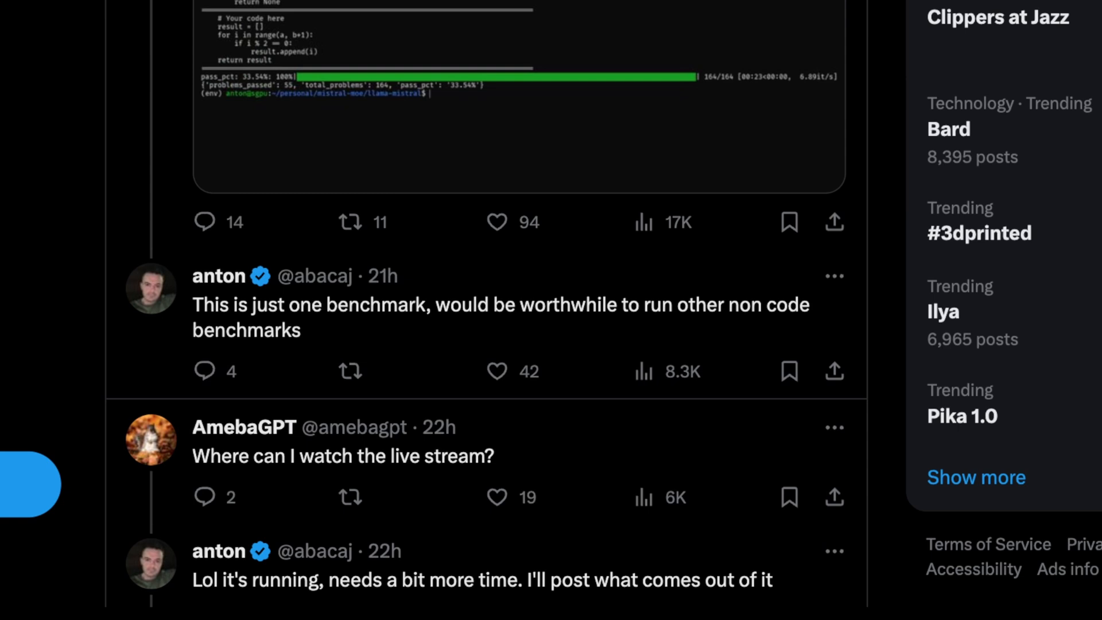
scroll("up", 3)
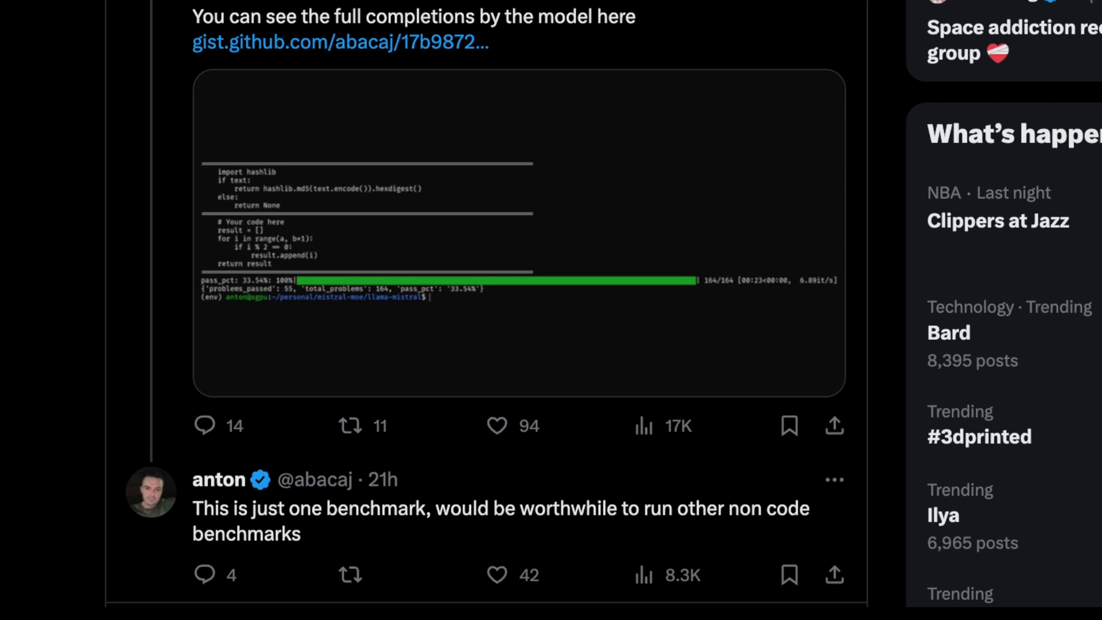
scroll("down", 3)
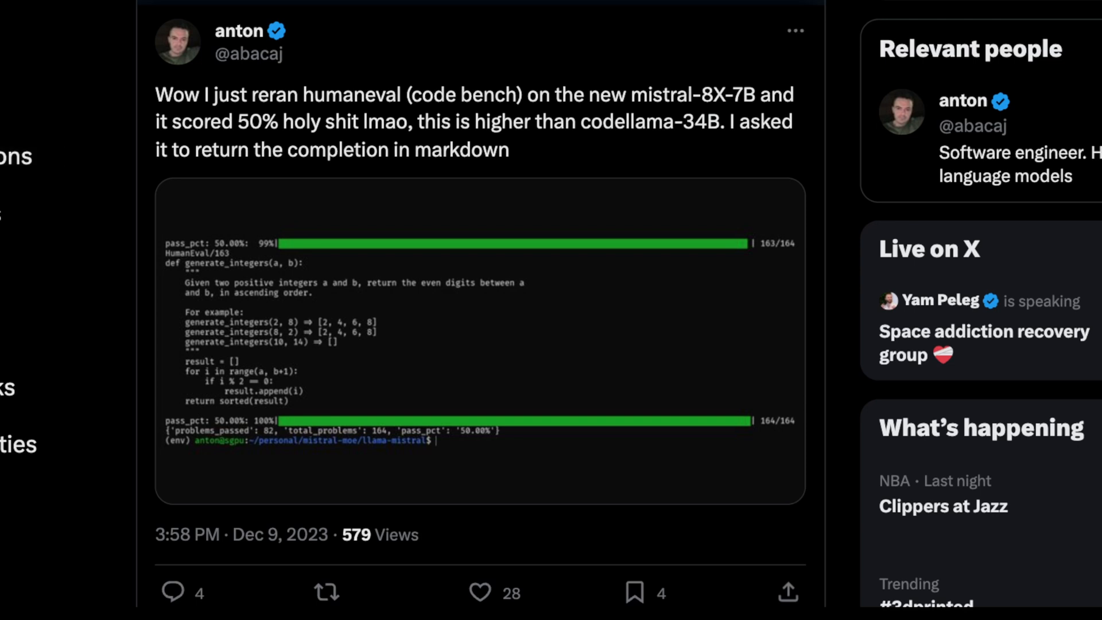
scroll("down", 3)
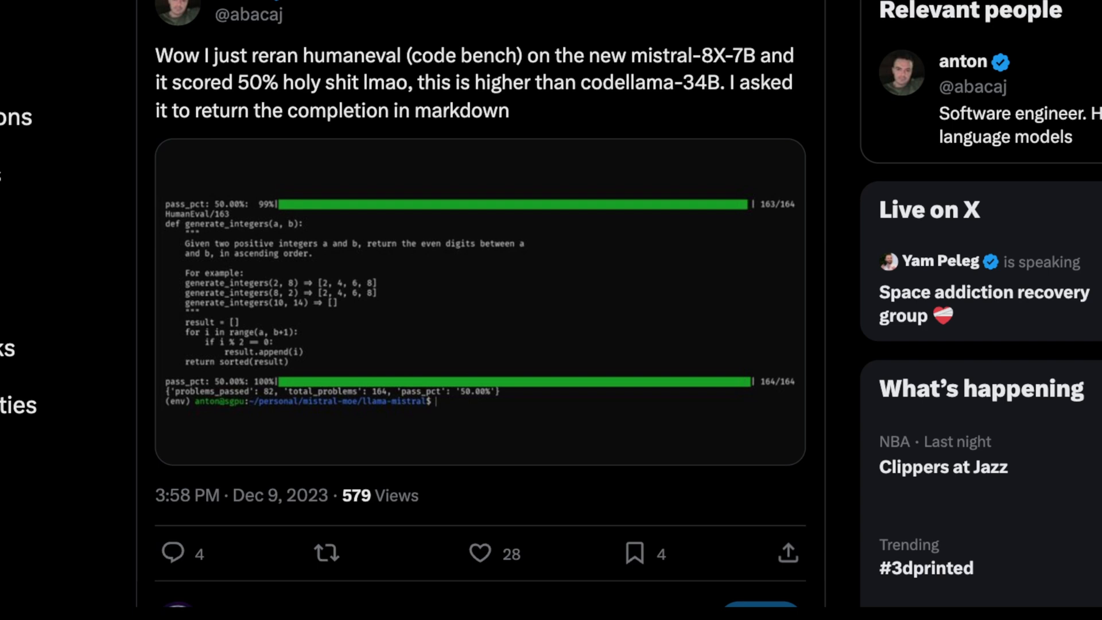
scroll("down", 3)
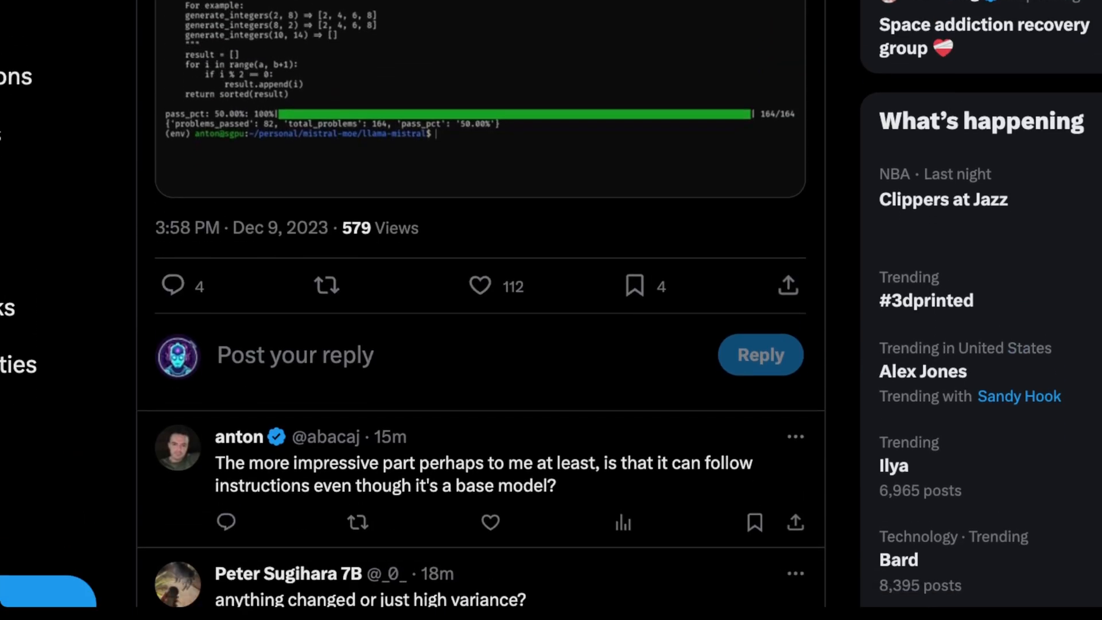
scroll("down", 3)
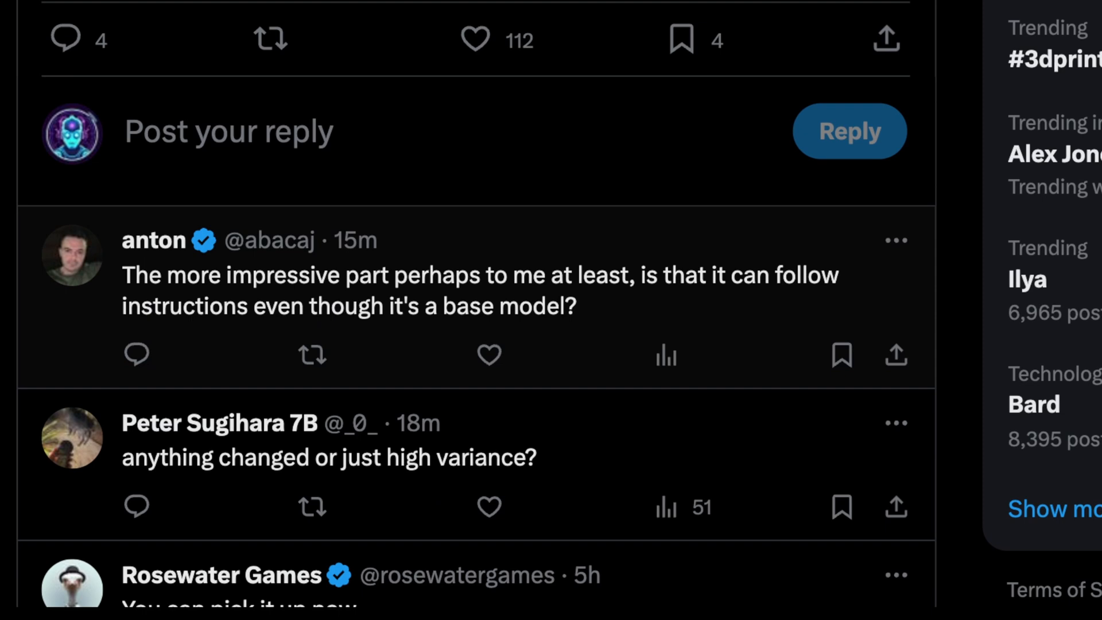
scroll("up", 3)
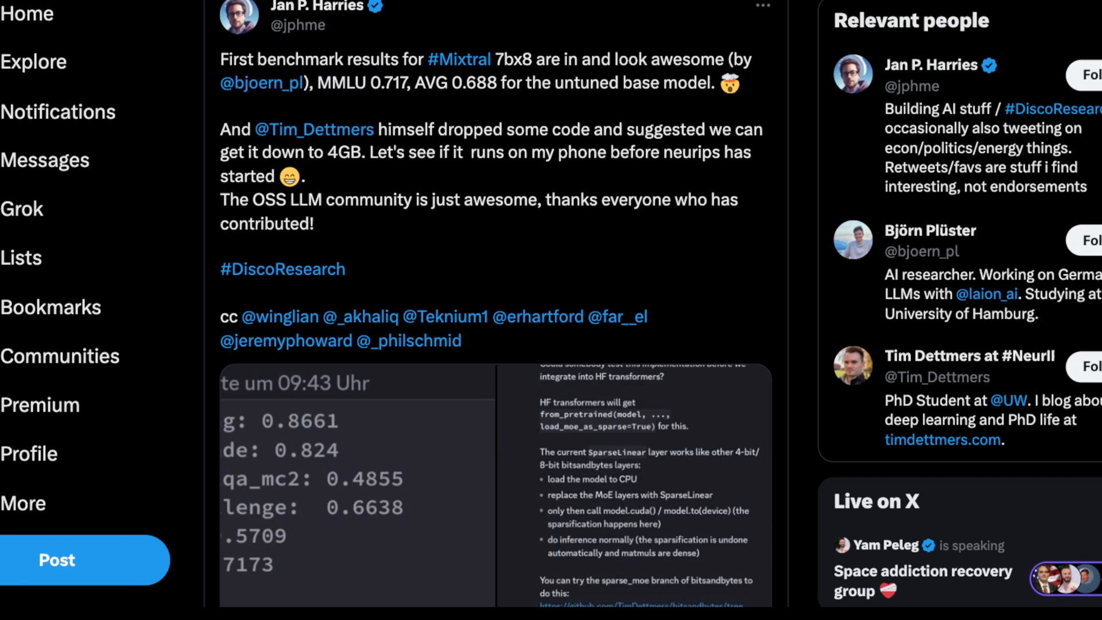
- Read through the Mixtral benchmark post and replies, then follow the GitHub link to llama-mistral
double_click(342, 83)
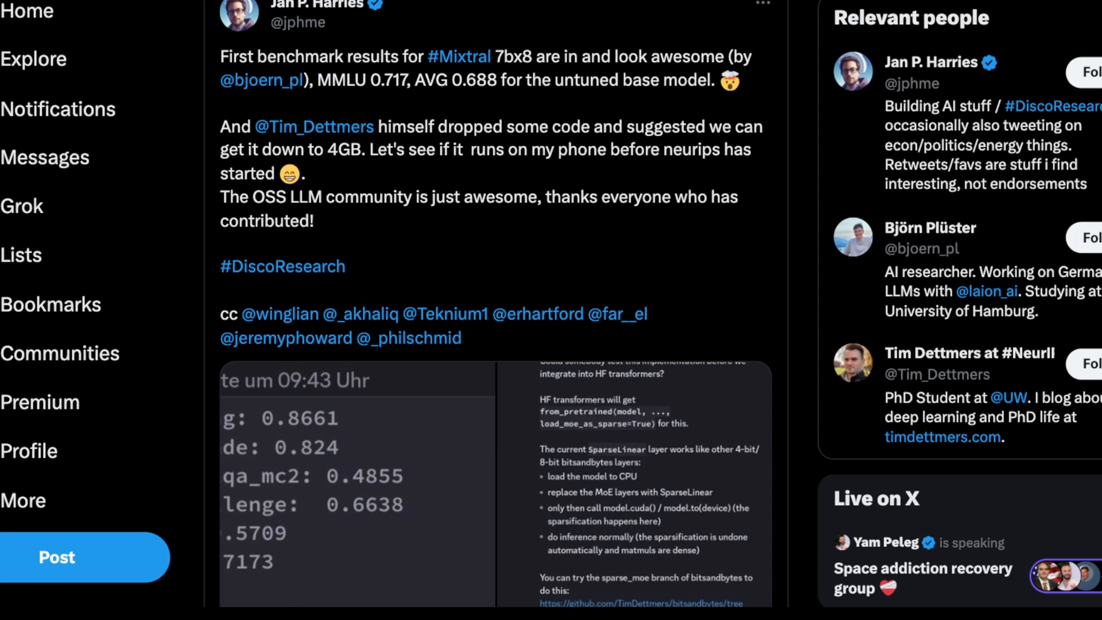
scroll("down", 3)
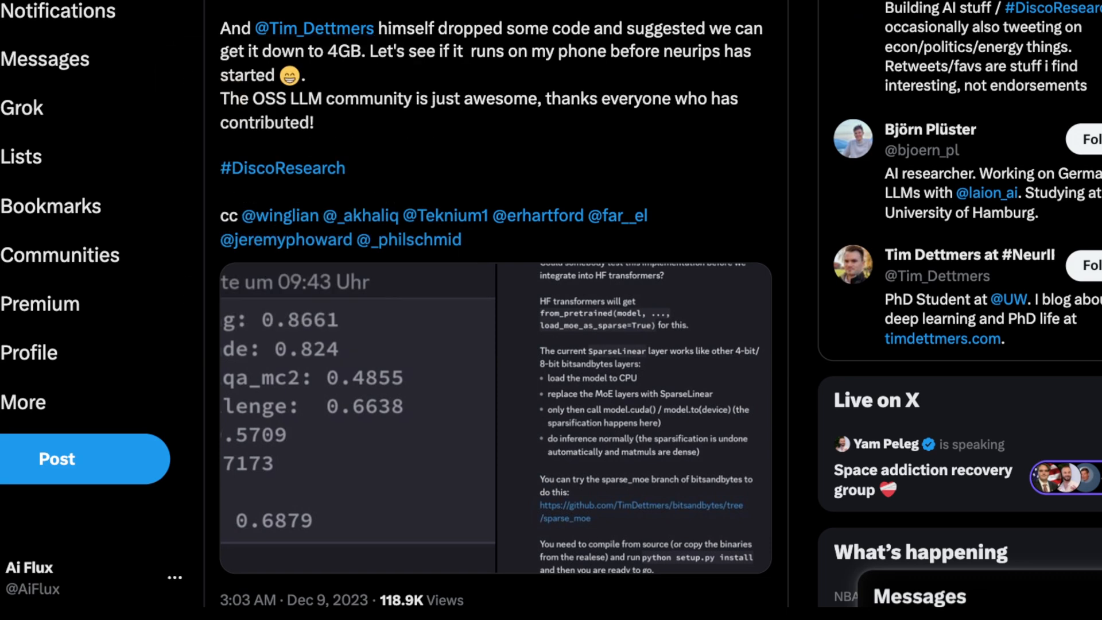
scroll("down", 3)
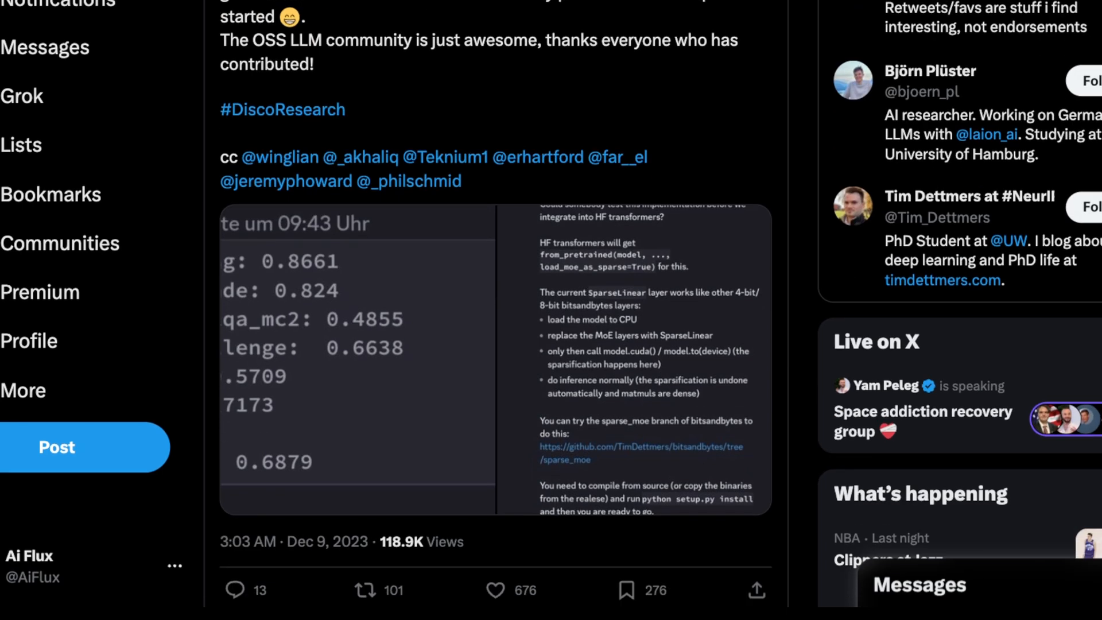
scroll("up", 3)
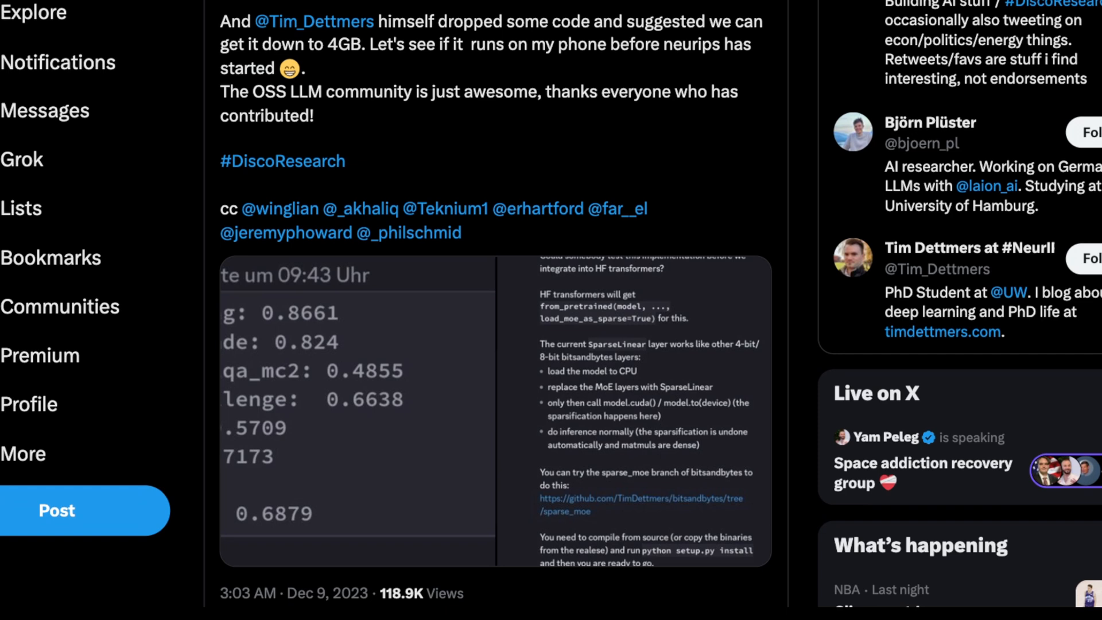
scroll("down", 3)
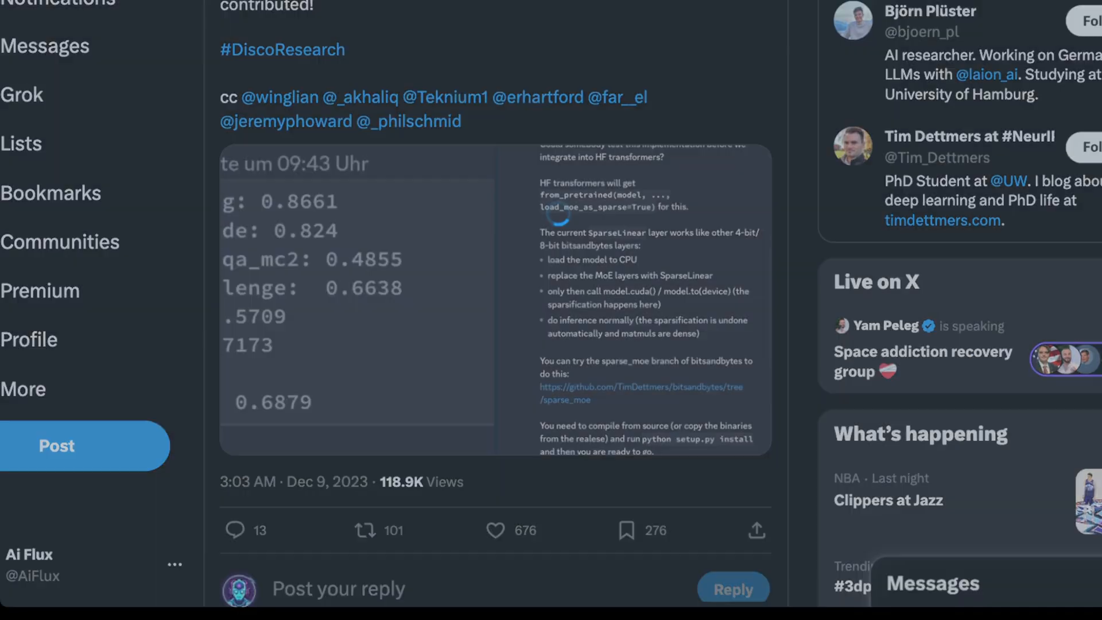
left_click(354, 296)
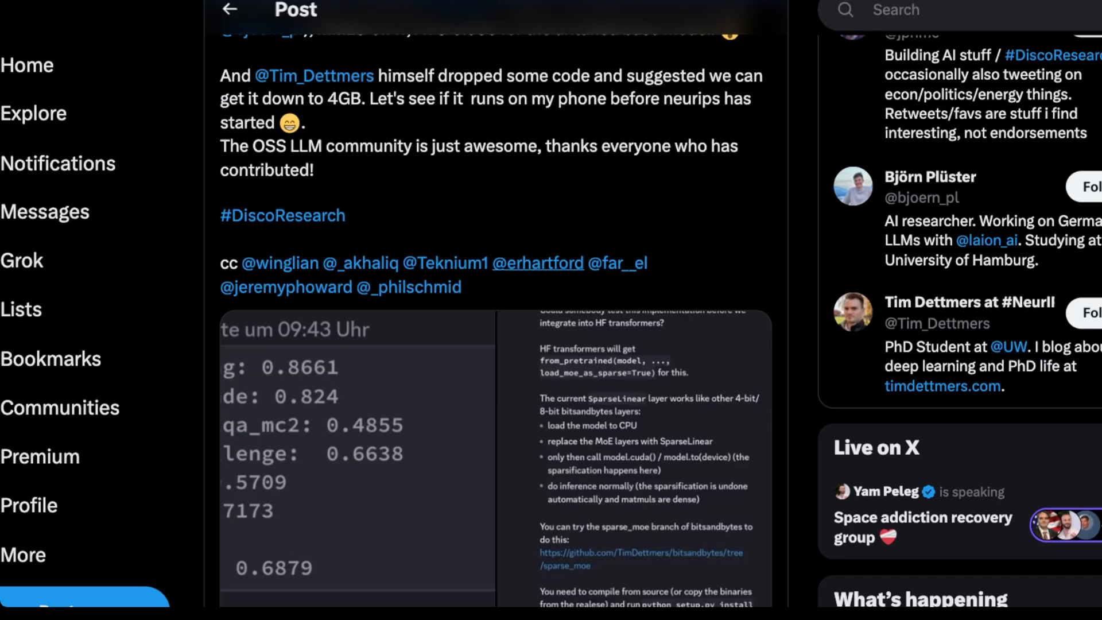
- Scroll through the llama-mistral repository of Mistral and Mixtral inference code
scroll("down", 3)
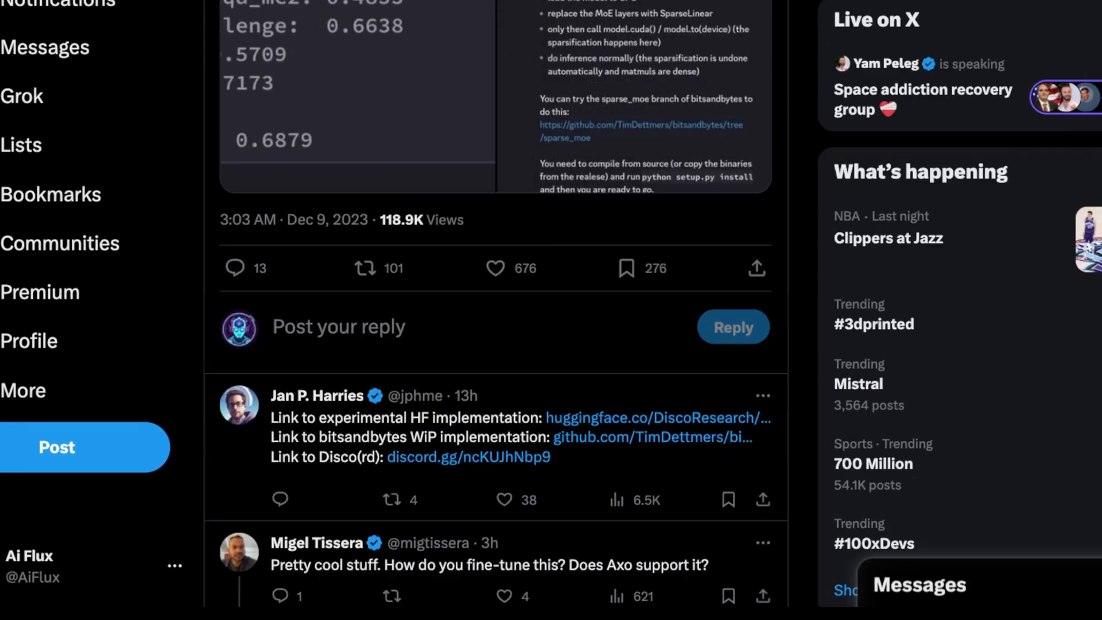
scroll("down", 3)
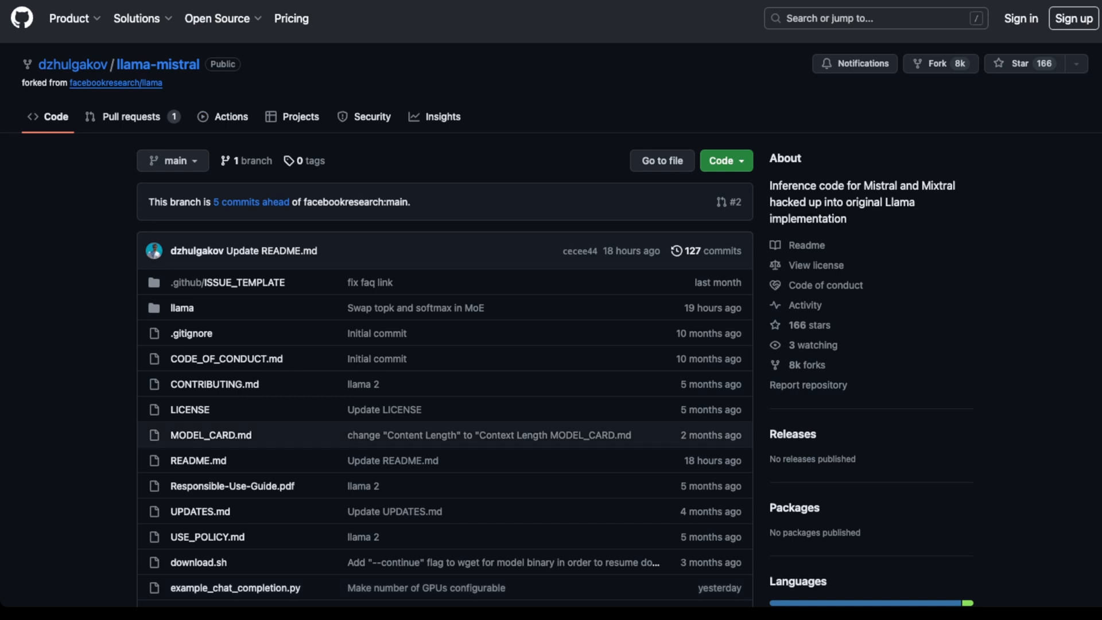
scroll("down", 3)
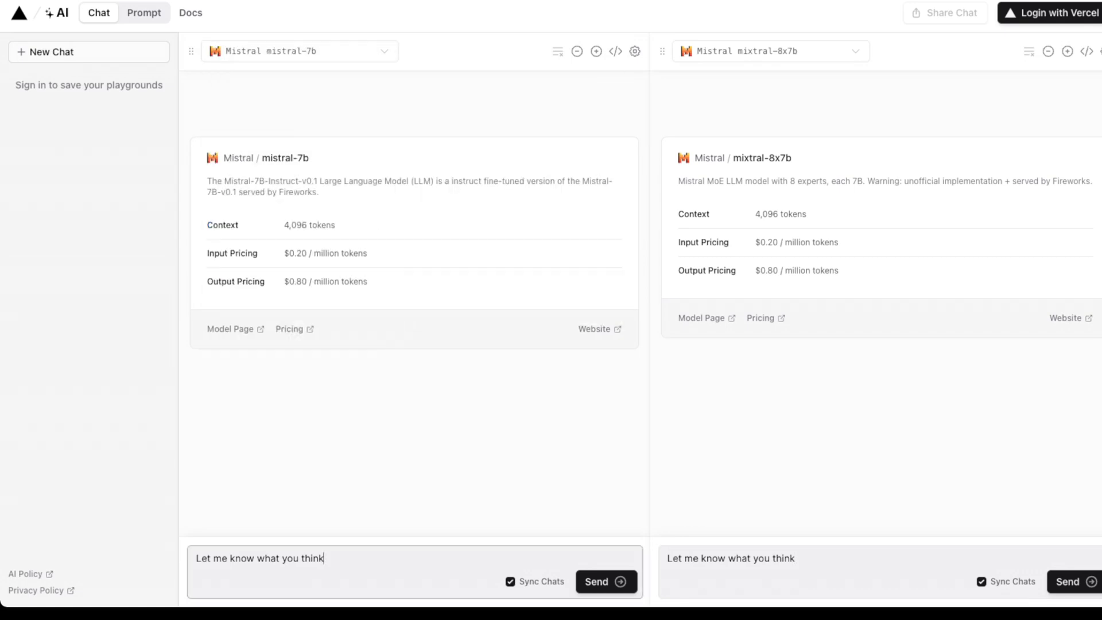
- Replace the synced prompt with a Lewis and Clark expeditions question and send it to both models
triple_click(730, 557)
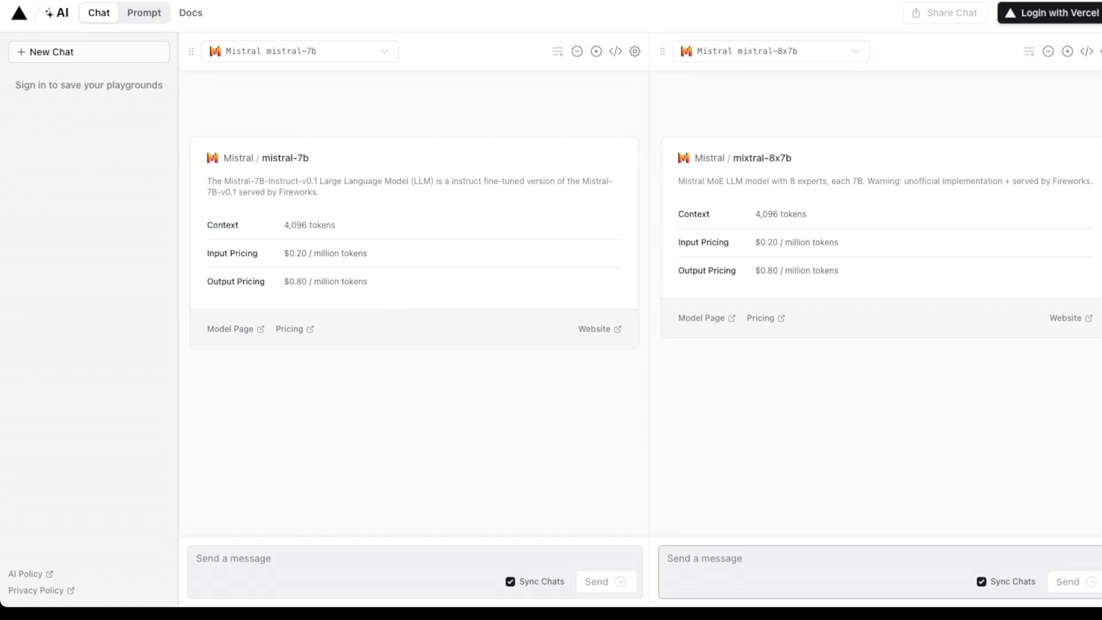
type("Tell me about th")
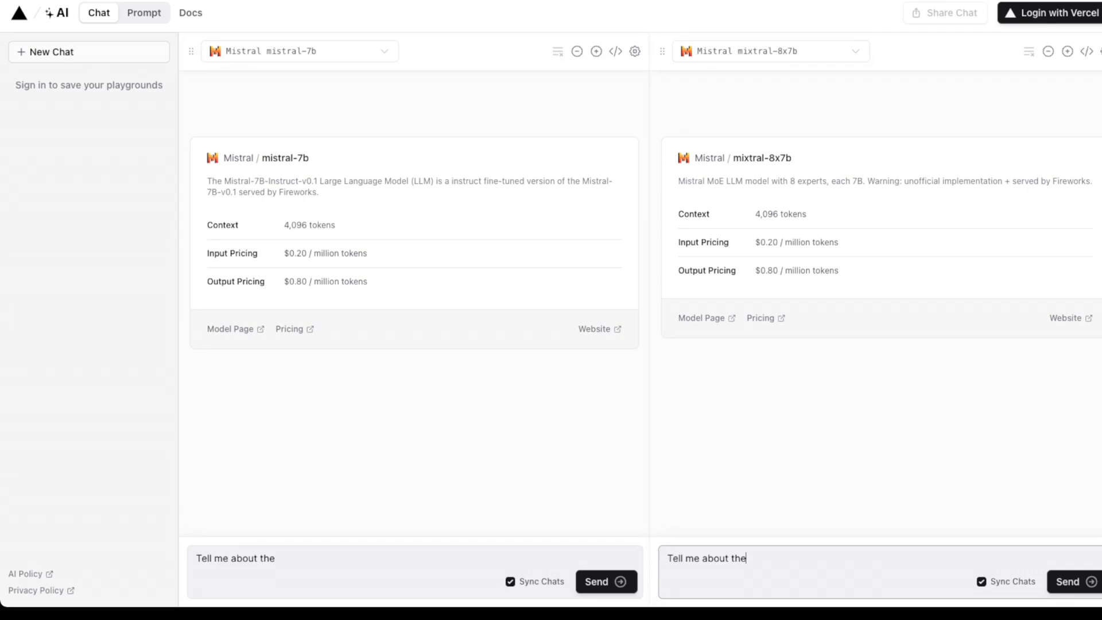
type("expediat")
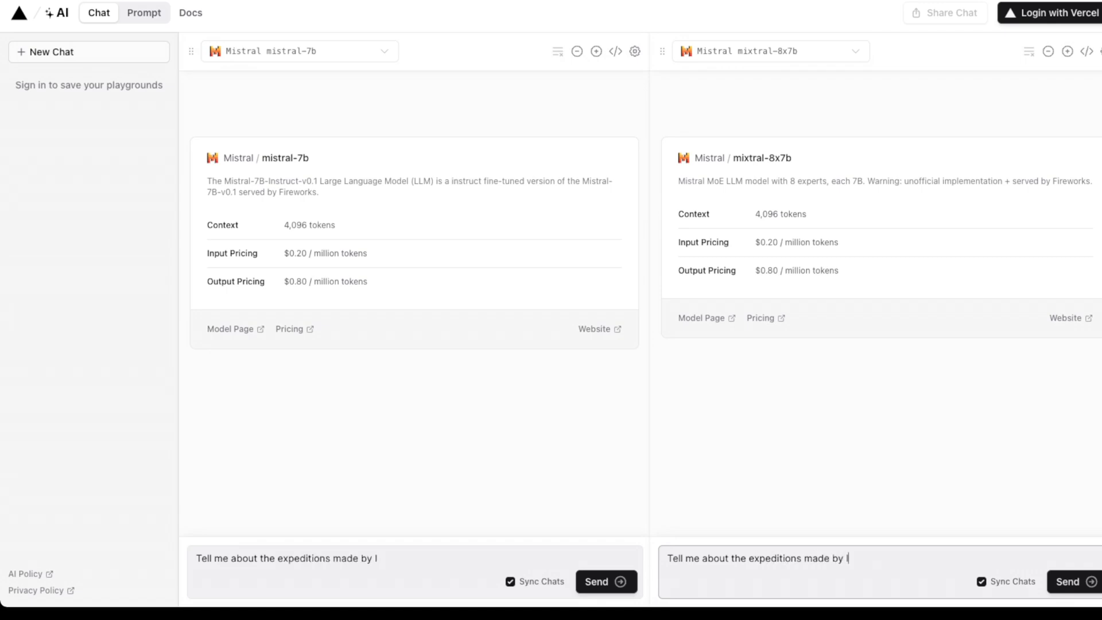
left_click(606, 581)
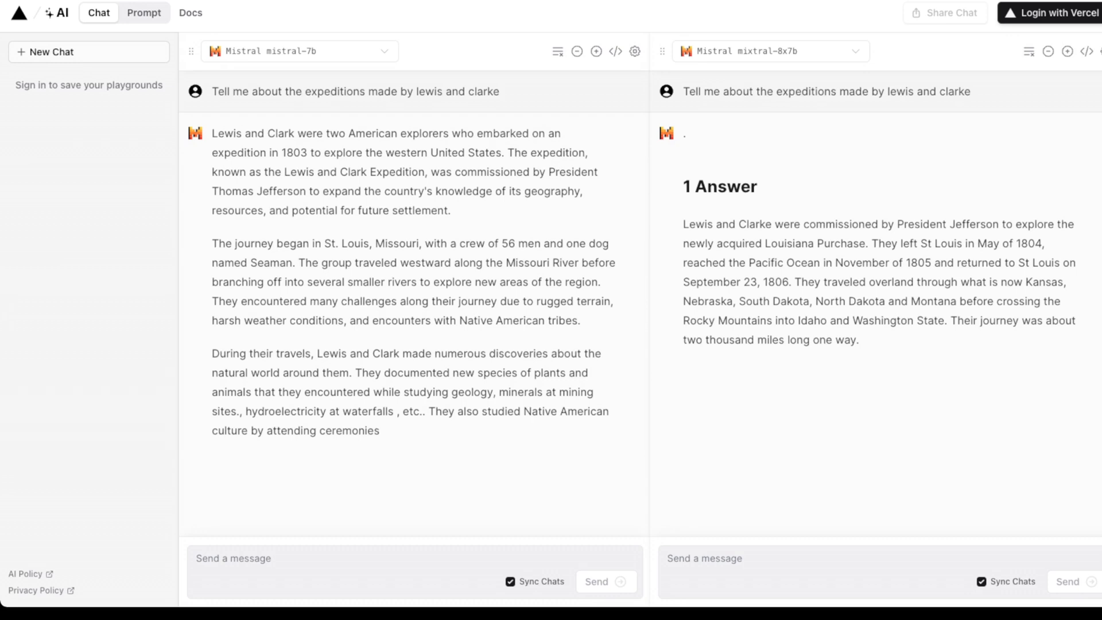
- Draft the prompt 'Write a basic python function that can generate the fibonacci sequence' for both models
type("T")
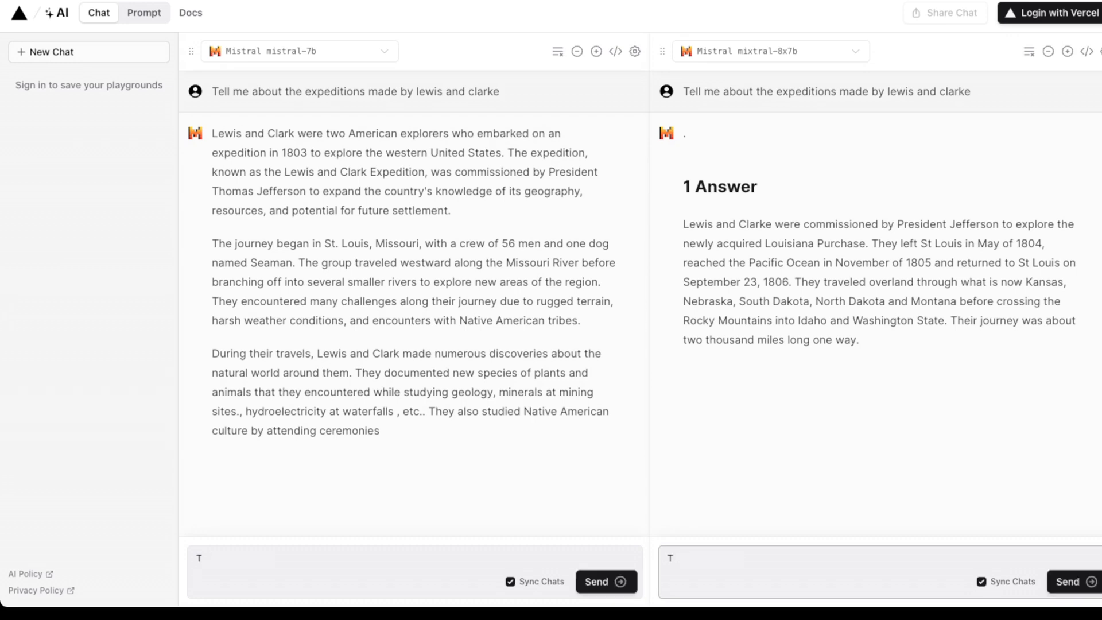
type("he")
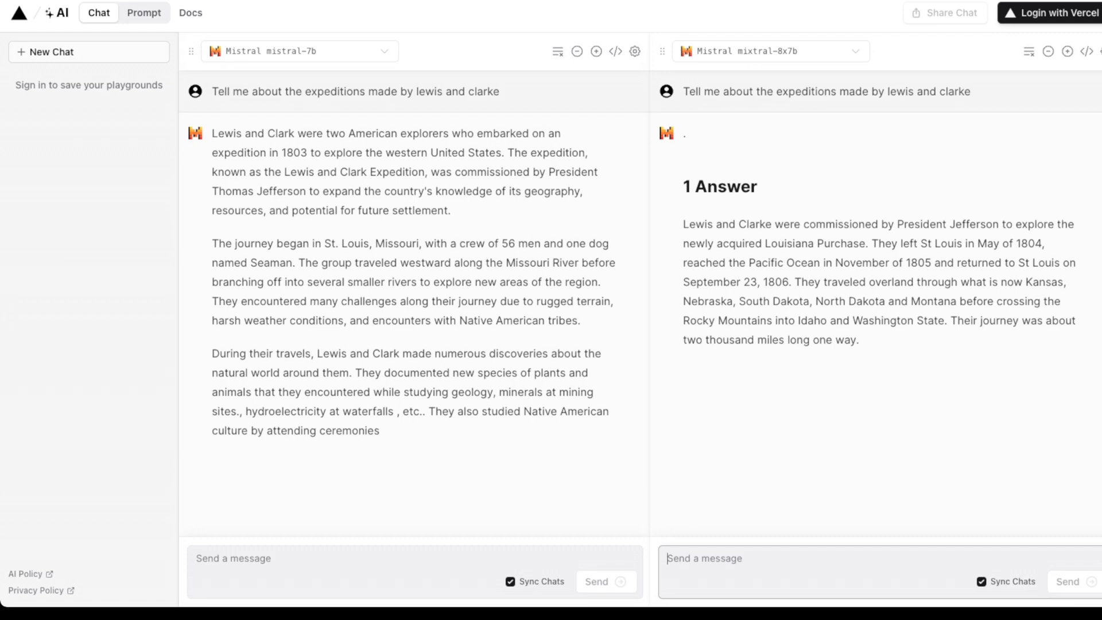
type("Write a basic")
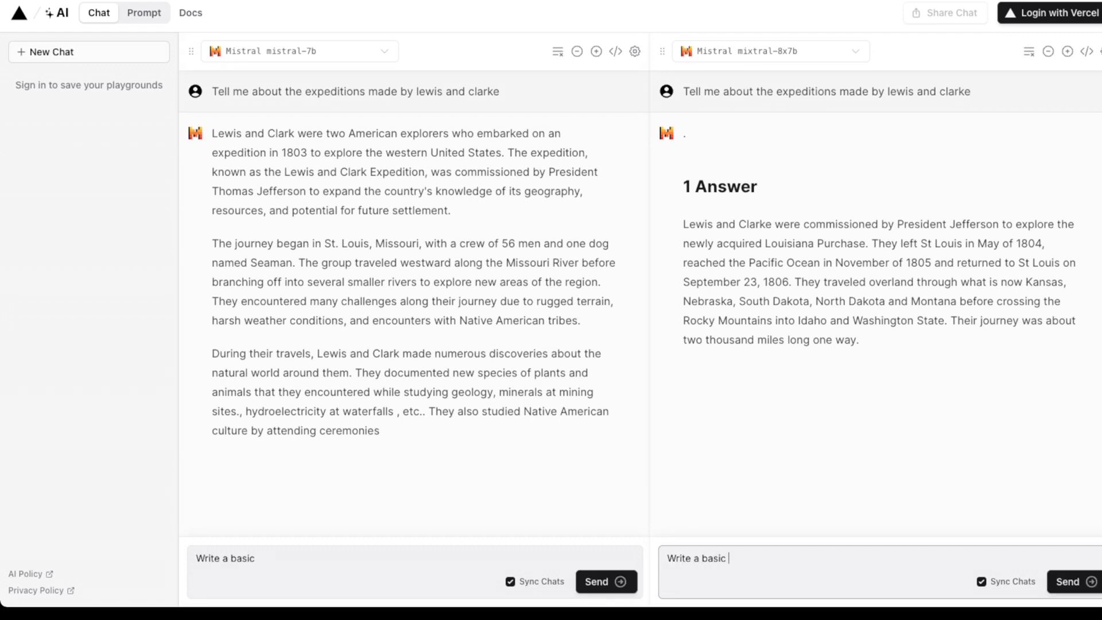
type("python function that can")
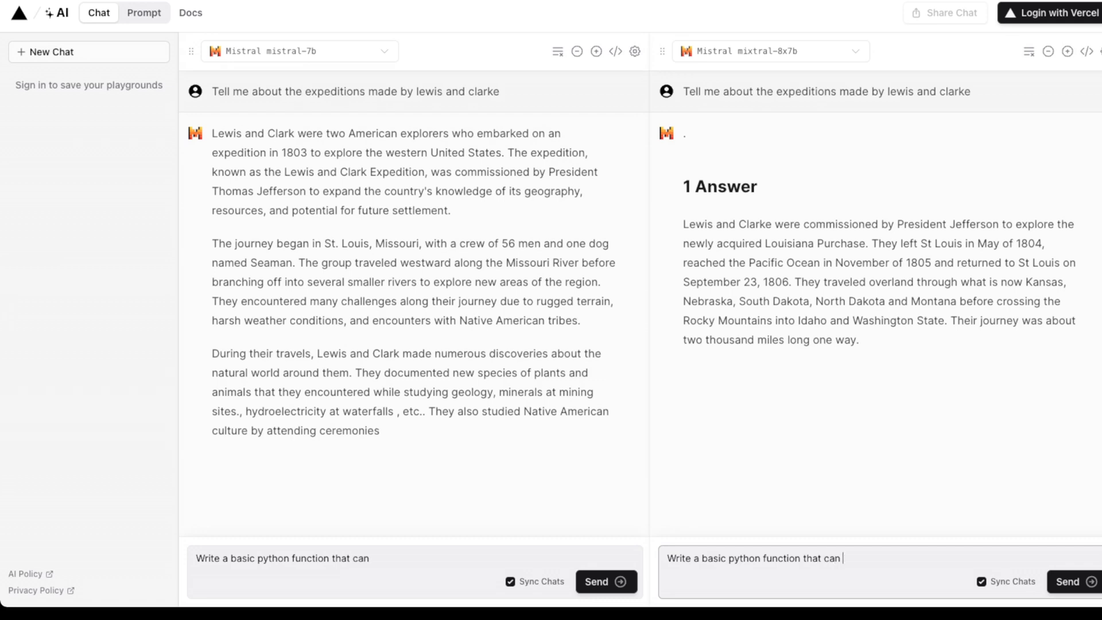
type("generate the fi")
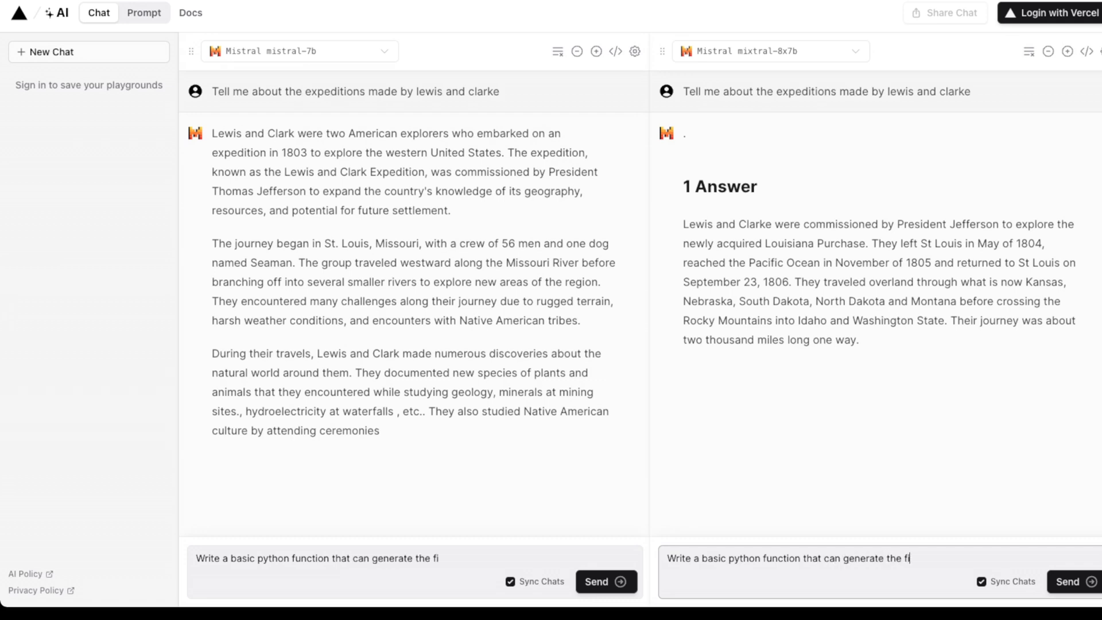
type("bbonaci seq")
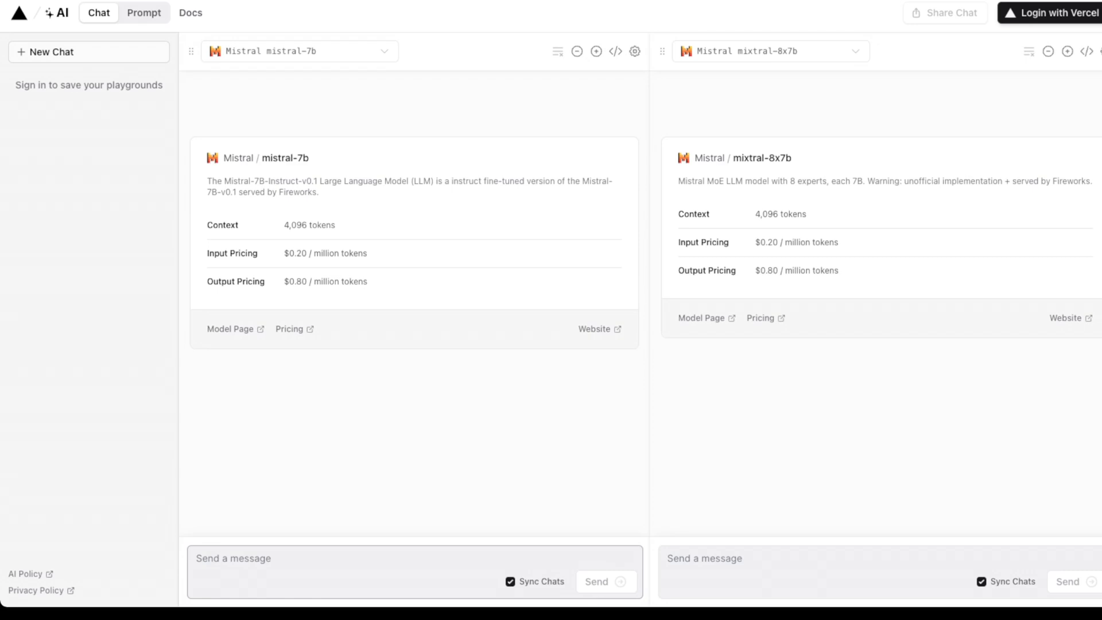
- Send 'Write a python function that can generate the fibonacci sequence' and review both recursive code answers
type("Write a pytho")
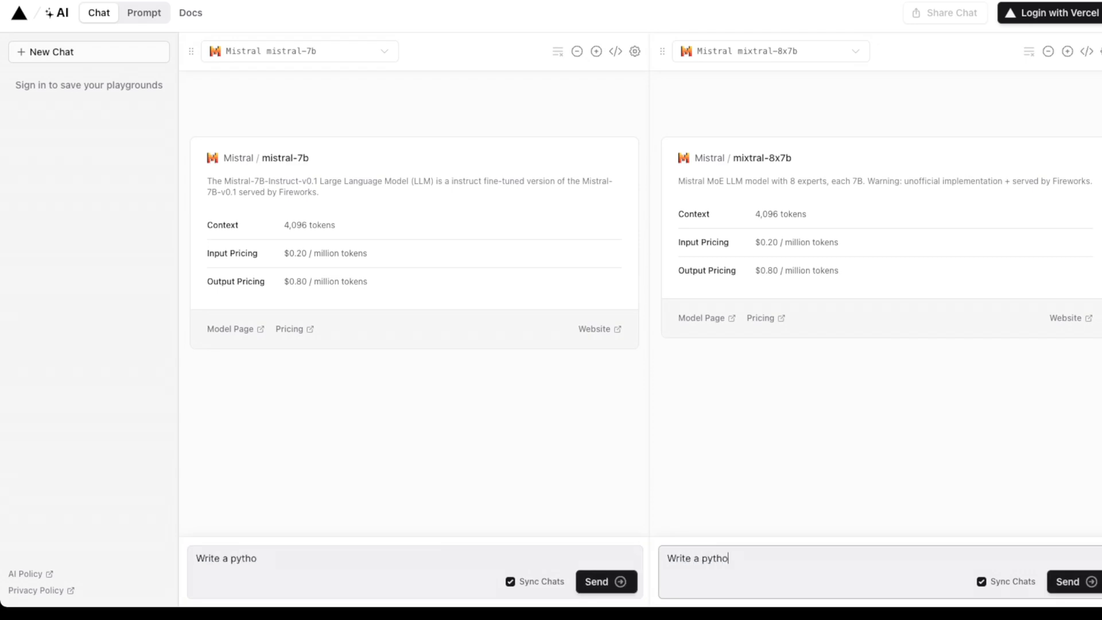
type("n function that can")
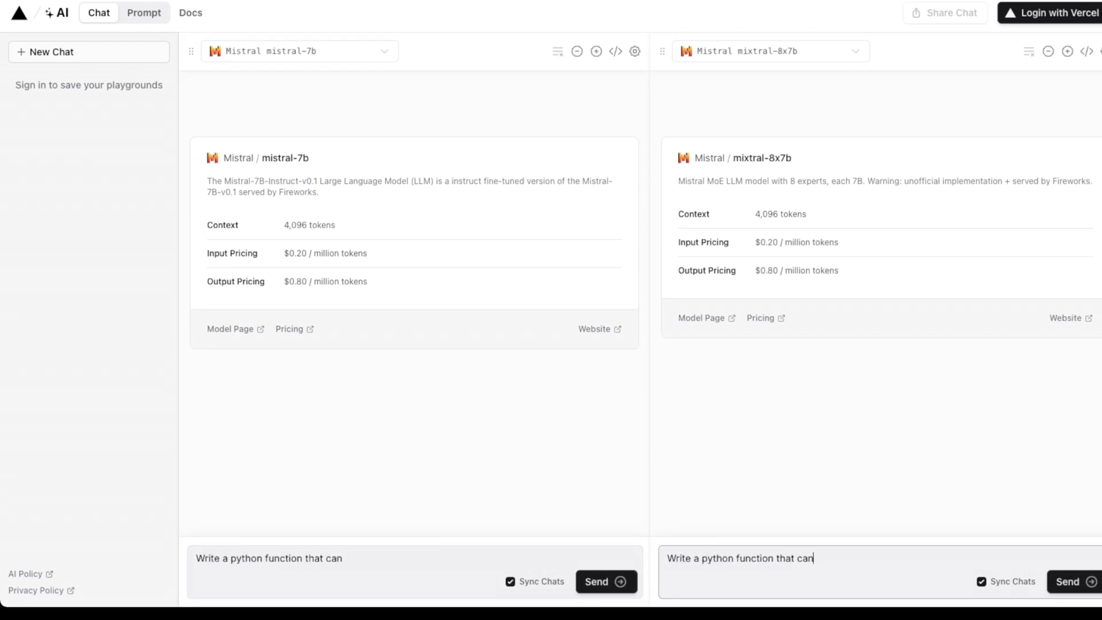
type("generate the")
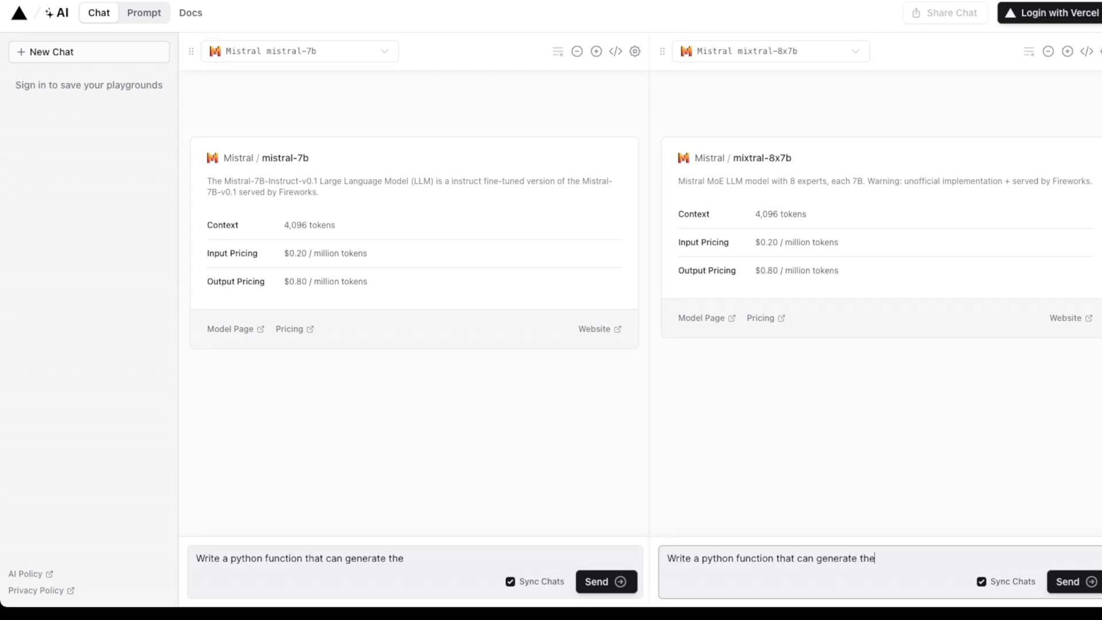
type("fibonnca")
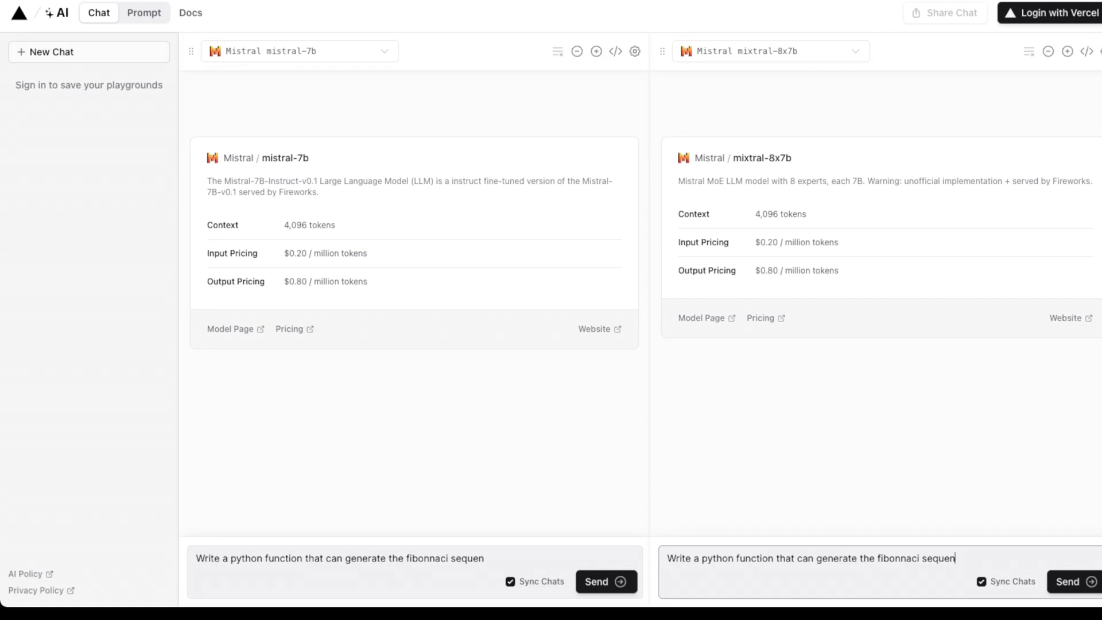
left_click(606, 581)
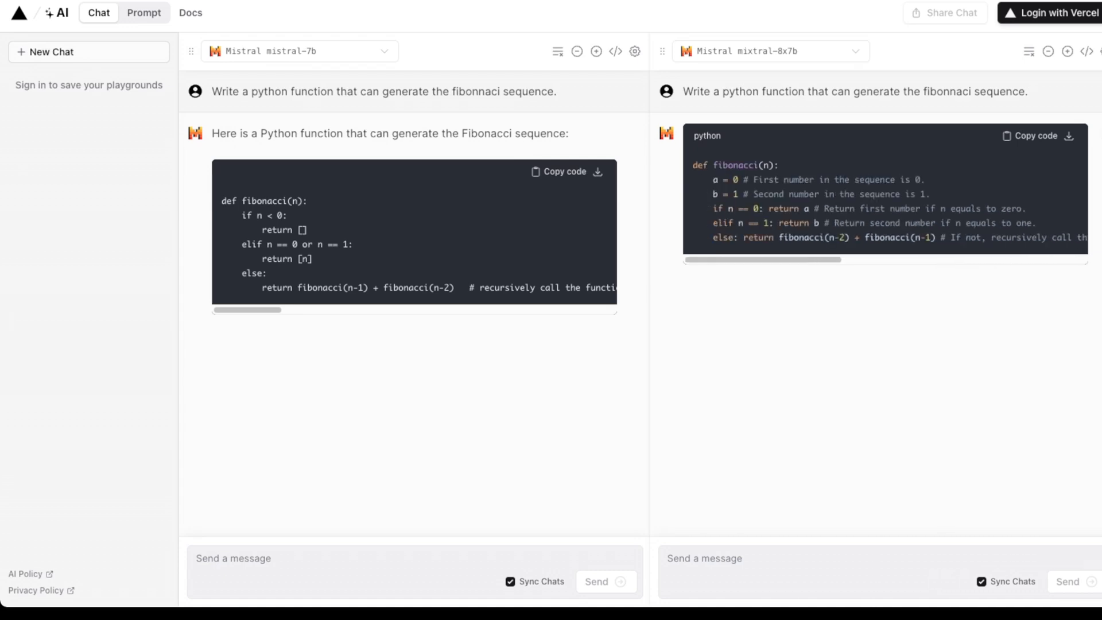
scroll("right", 3)
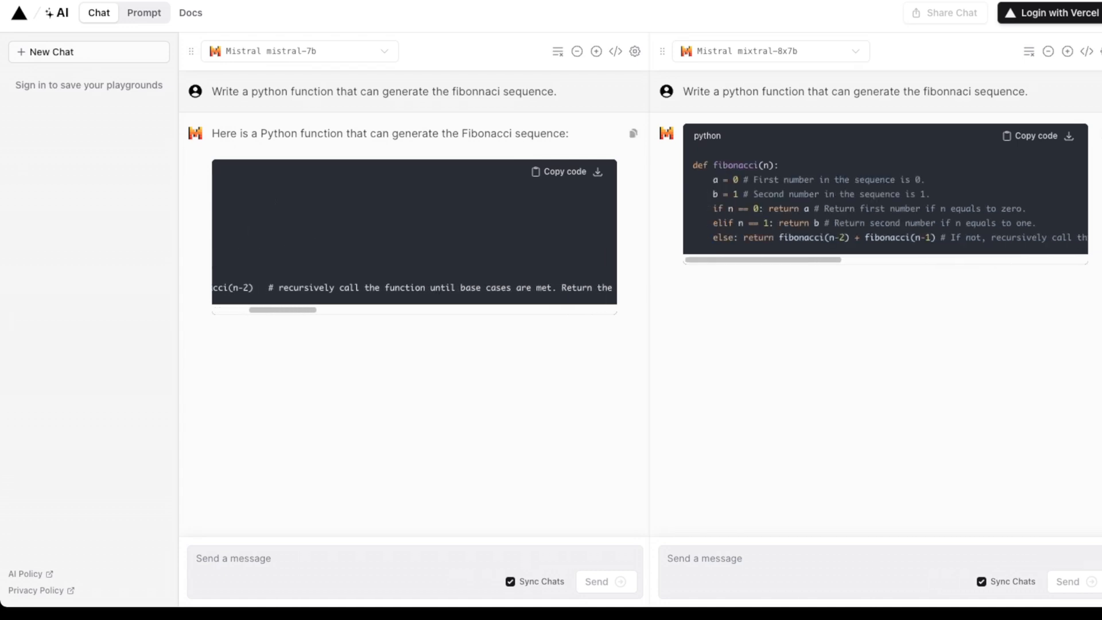